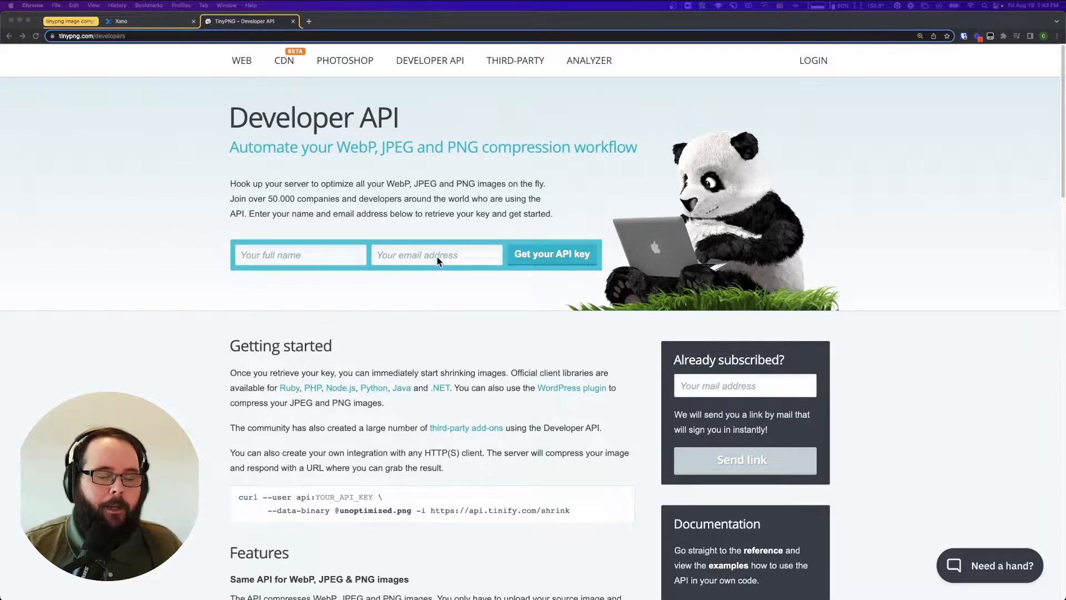
mouse_move(512, 326)
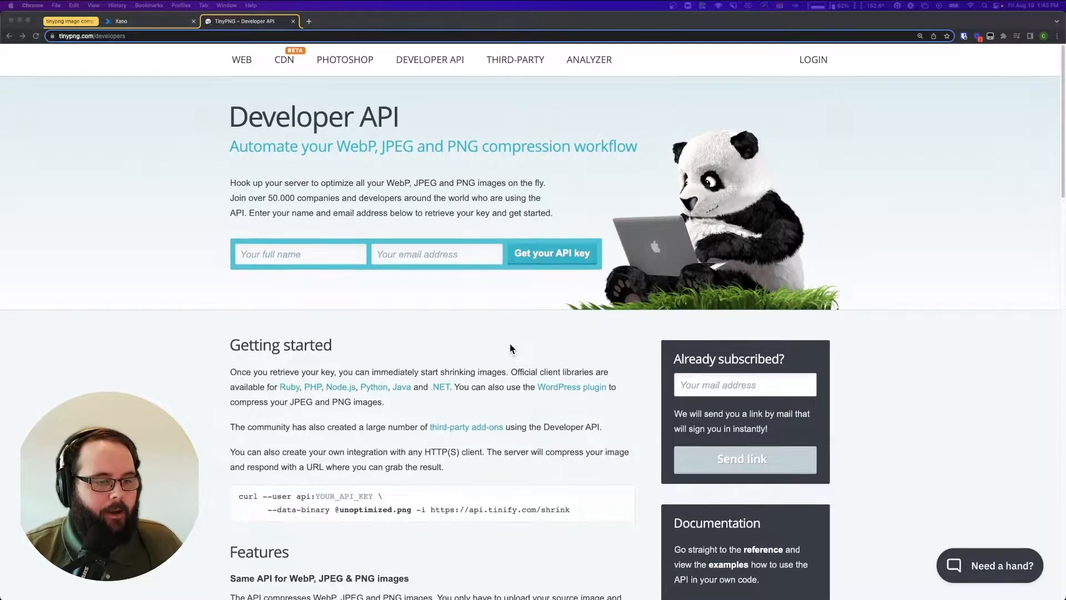
- Read the TinyPNG developer page through features and pricing, then open the API Reference
scroll(down, 3)
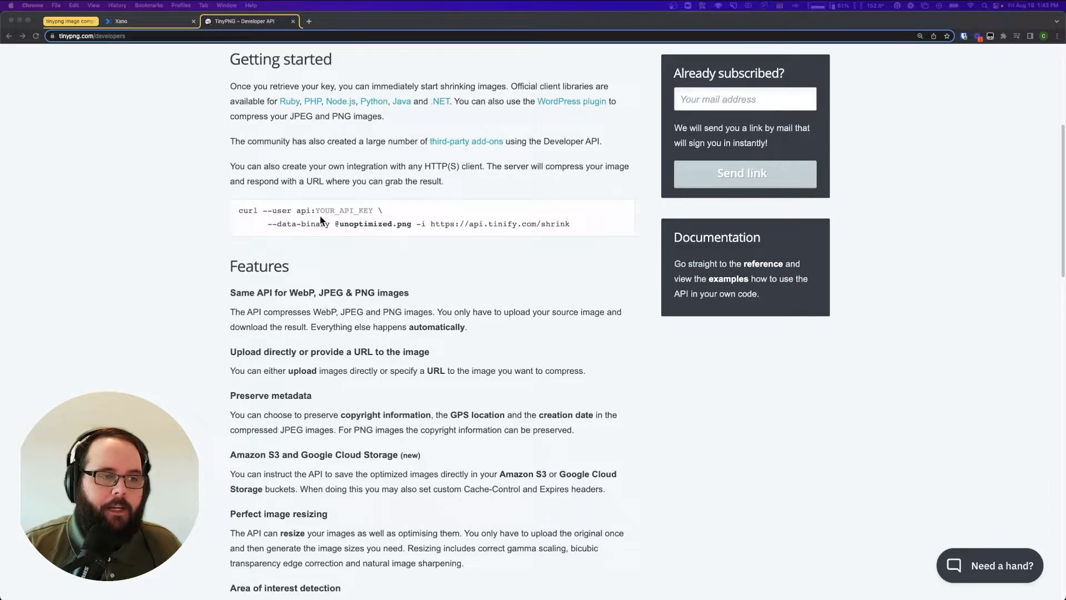
mouse_move(579, 231)
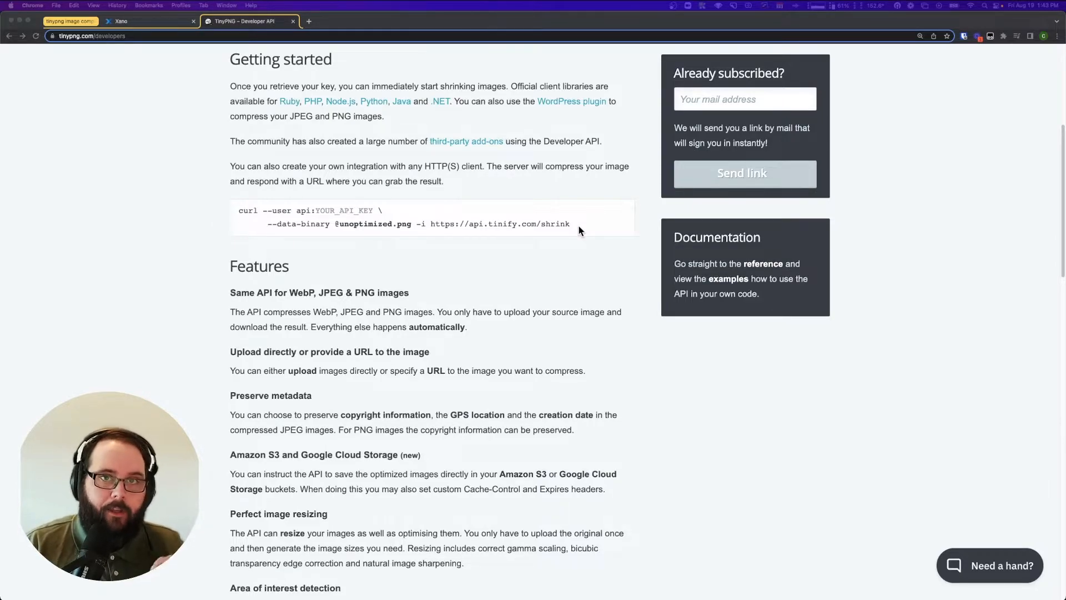
scroll(down, 3)
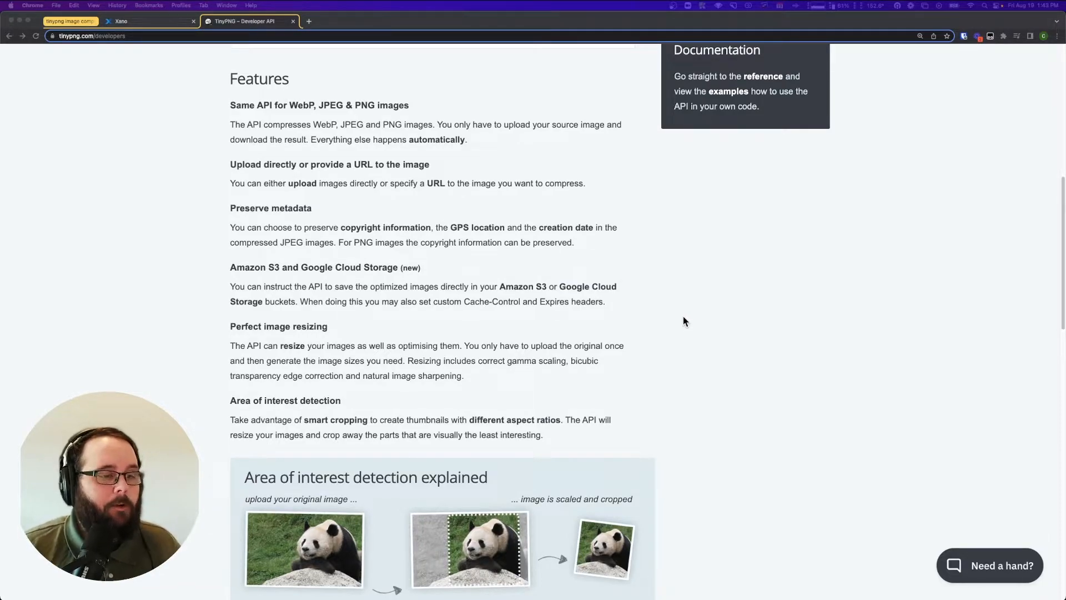
scroll(down, 3)
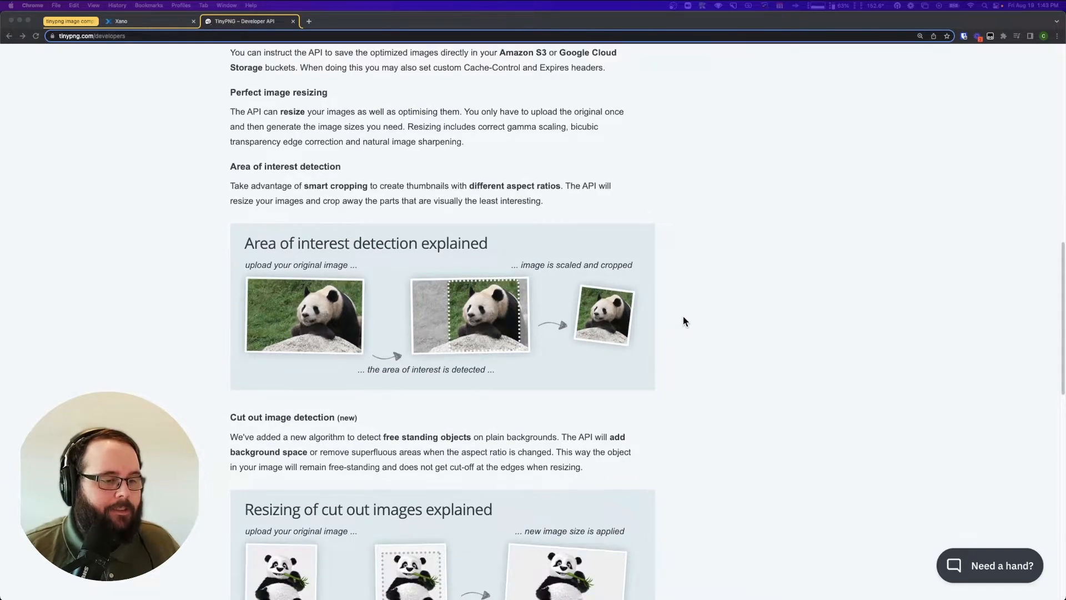
scroll(down, 3)
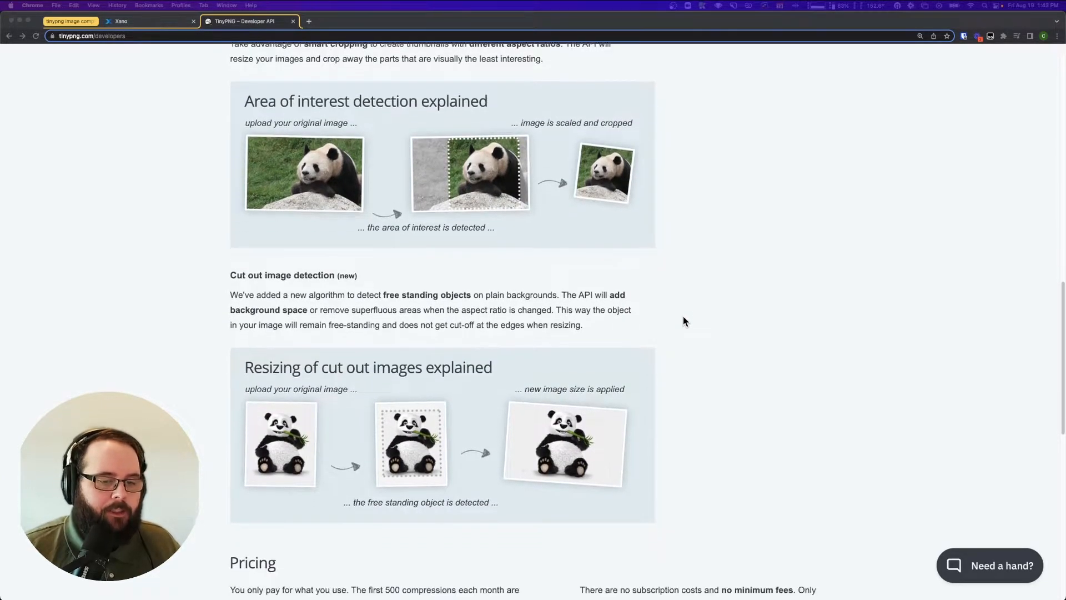
scroll(down, 3)
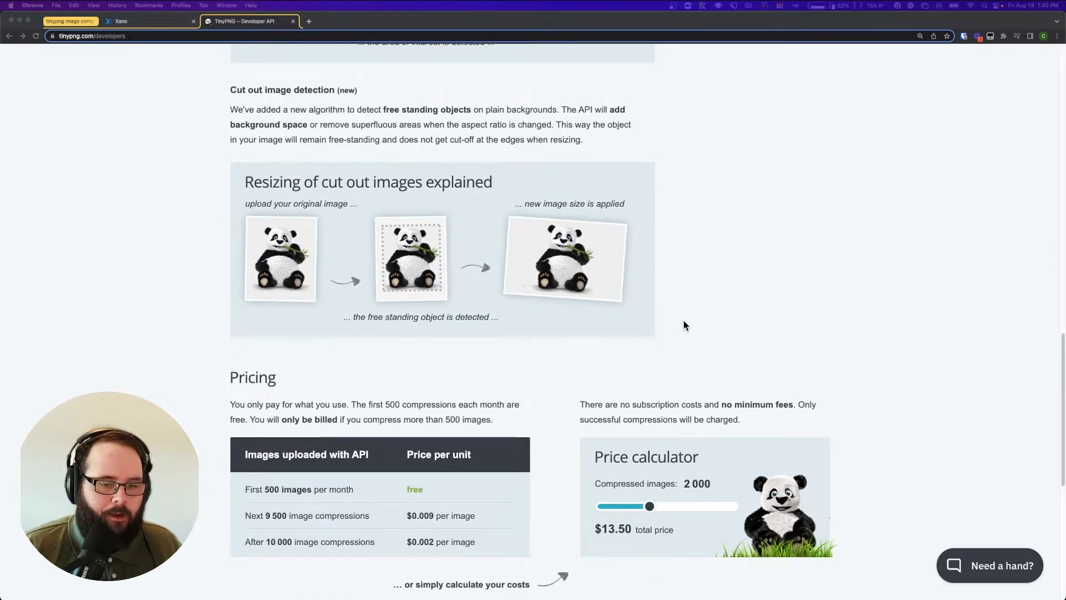
scroll(down, 3)
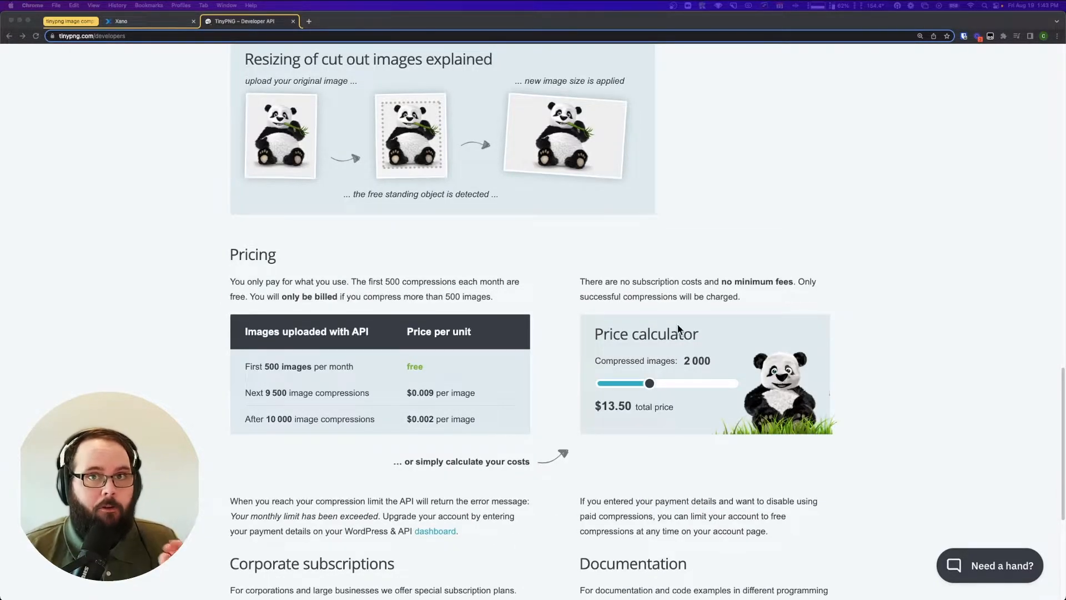
scroll(down, 3)
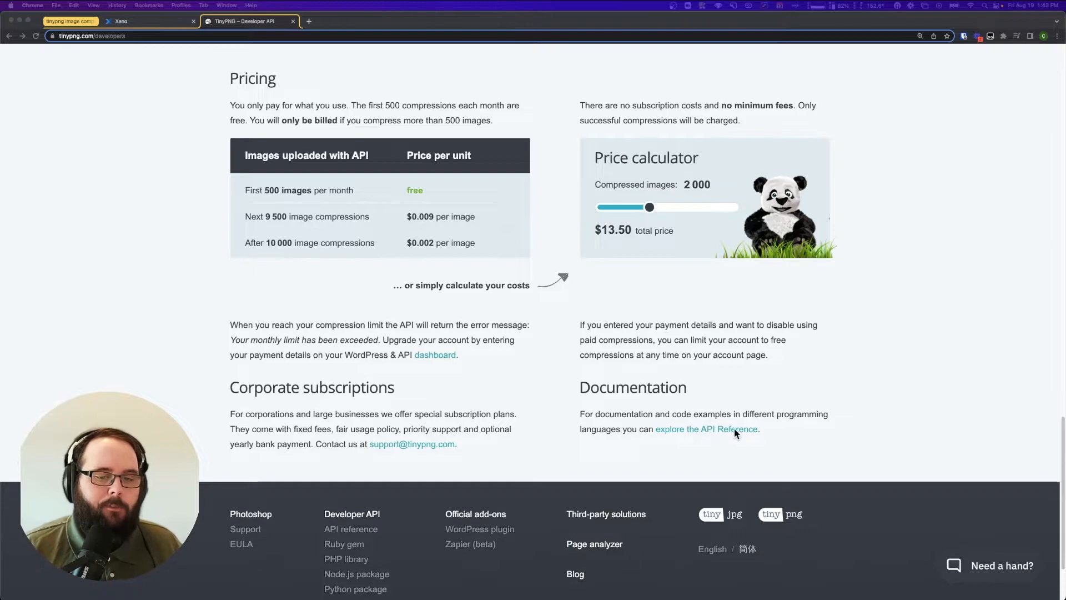
click(707, 429)
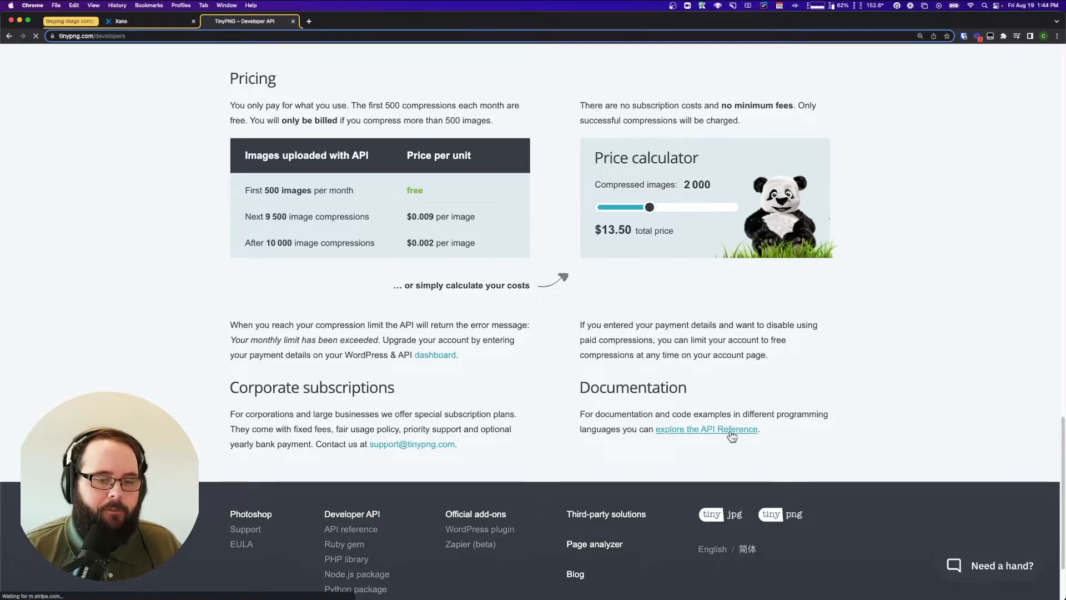
- Return to the Xano tab with the GET /new_image endpoint and its function stack
click(706, 430)
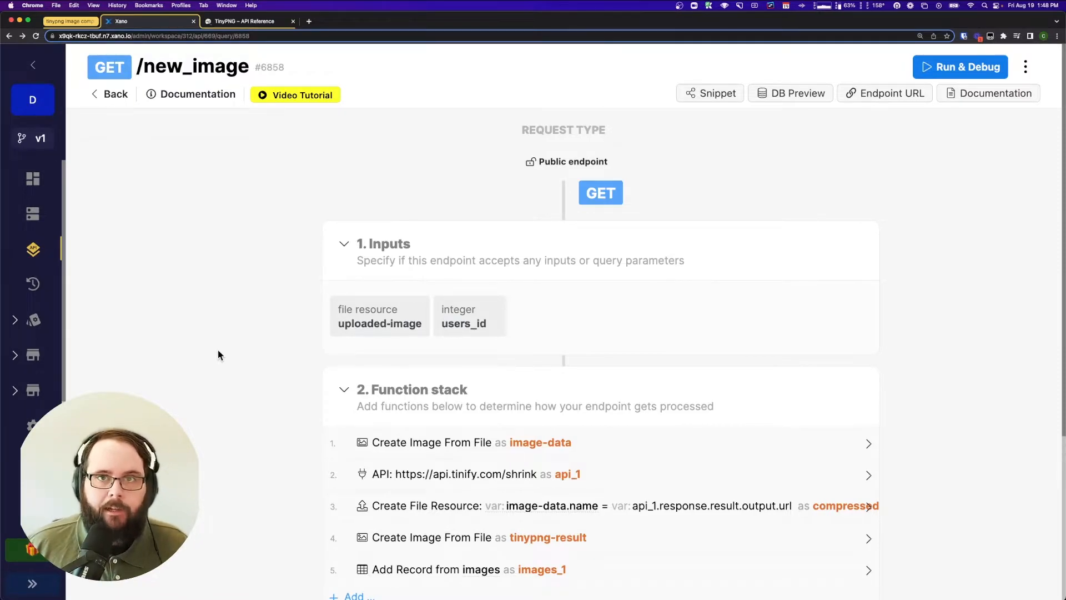
- Inspect the shrink request's source param, where a replace filter swaps /vault for the vault URL
scroll(down, 3)
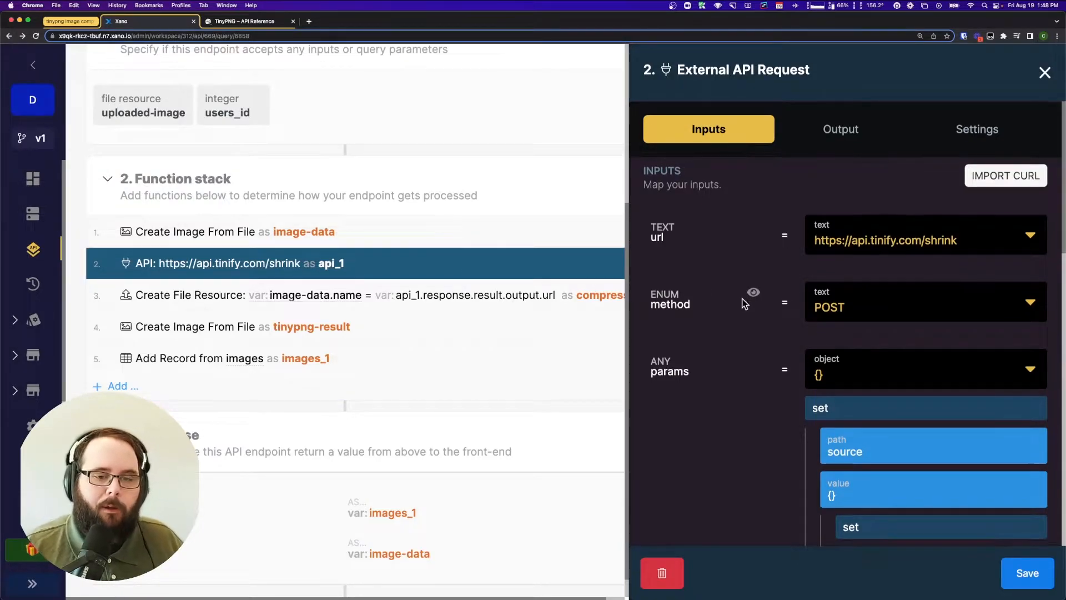
scroll(down, 3)
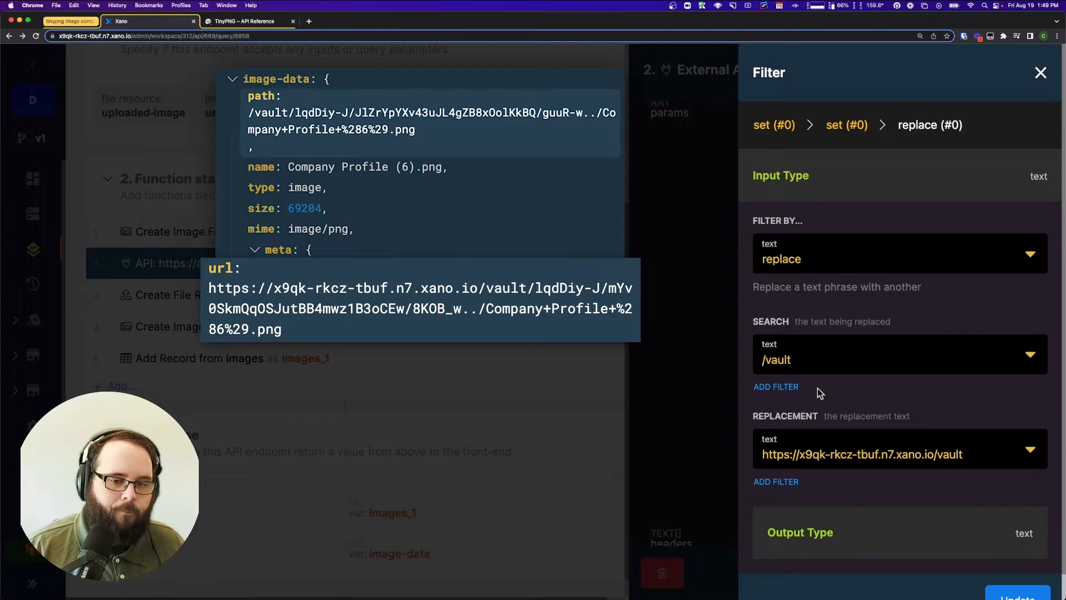
click(1040, 72)
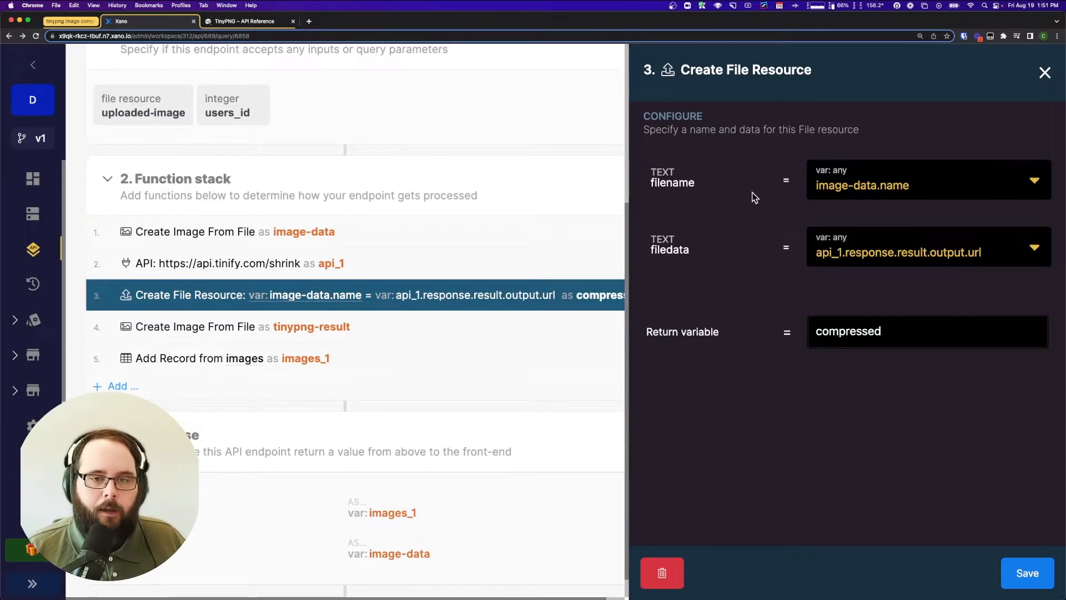
mouse_move(352, 246)
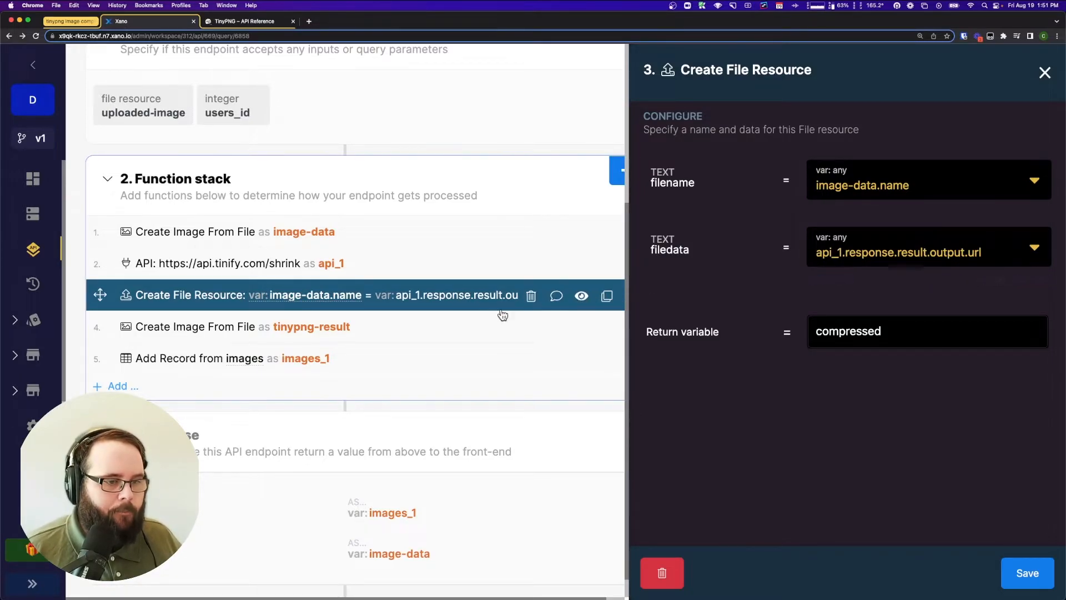
- Inspect function 5, 'Add Record from images', and its created_at, users_id and image mappings
click(235, 327)
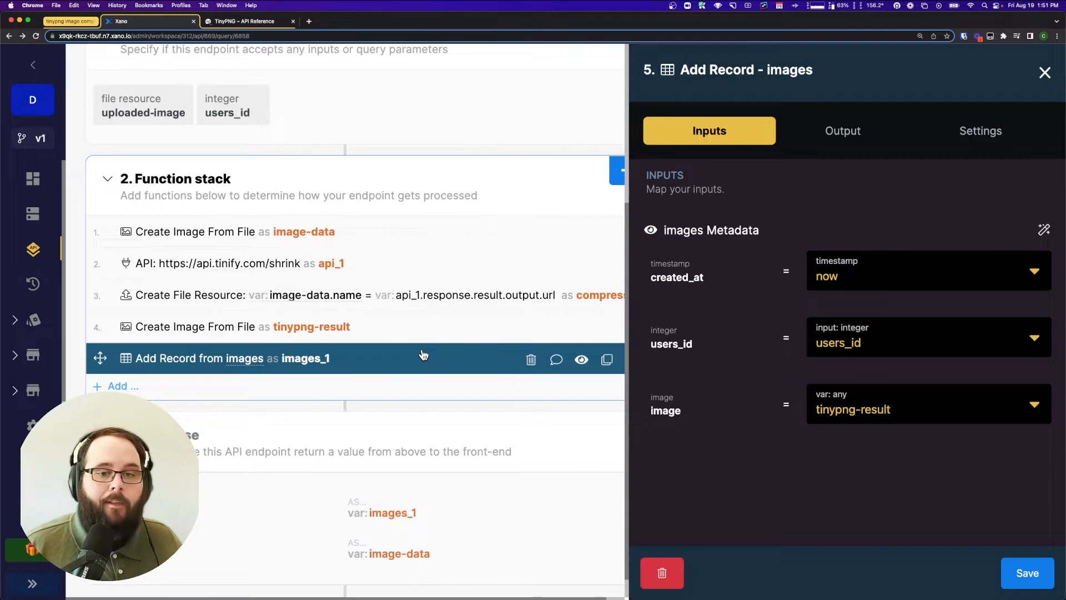
mouse_move(415, 353)
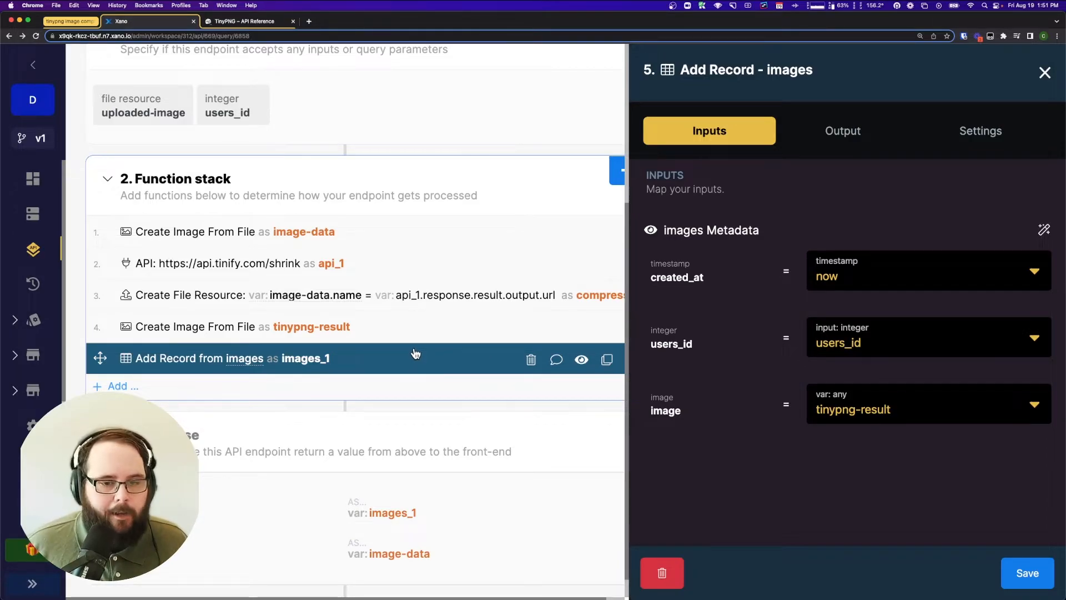
mouse_move(718, 423)
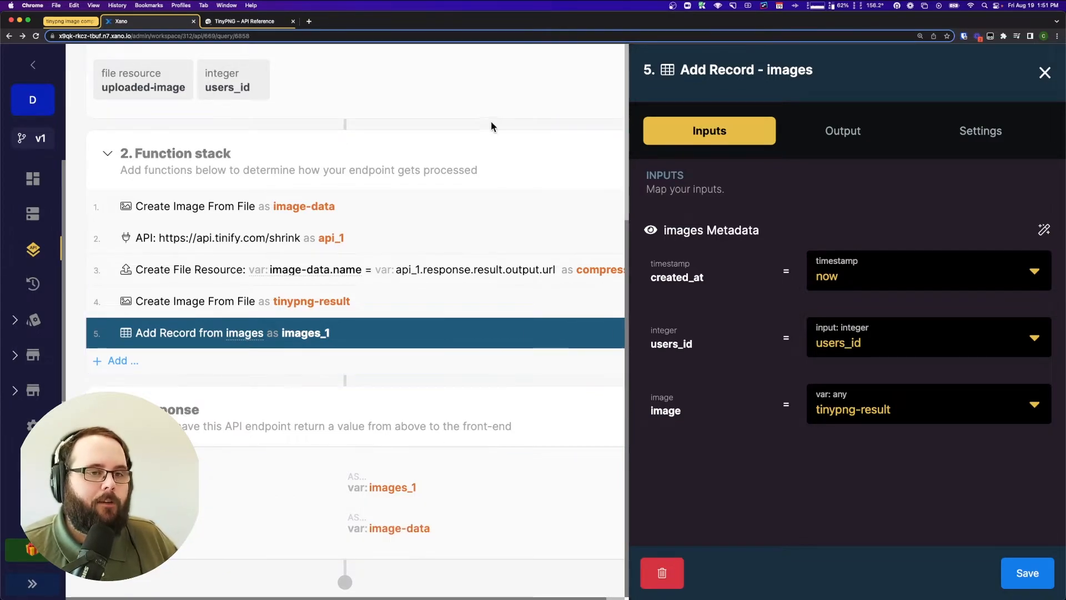
- Run the endpoint test with pexels-josh-hild-12373451.jpg uploaded and users_id 1
click(1045, 72)
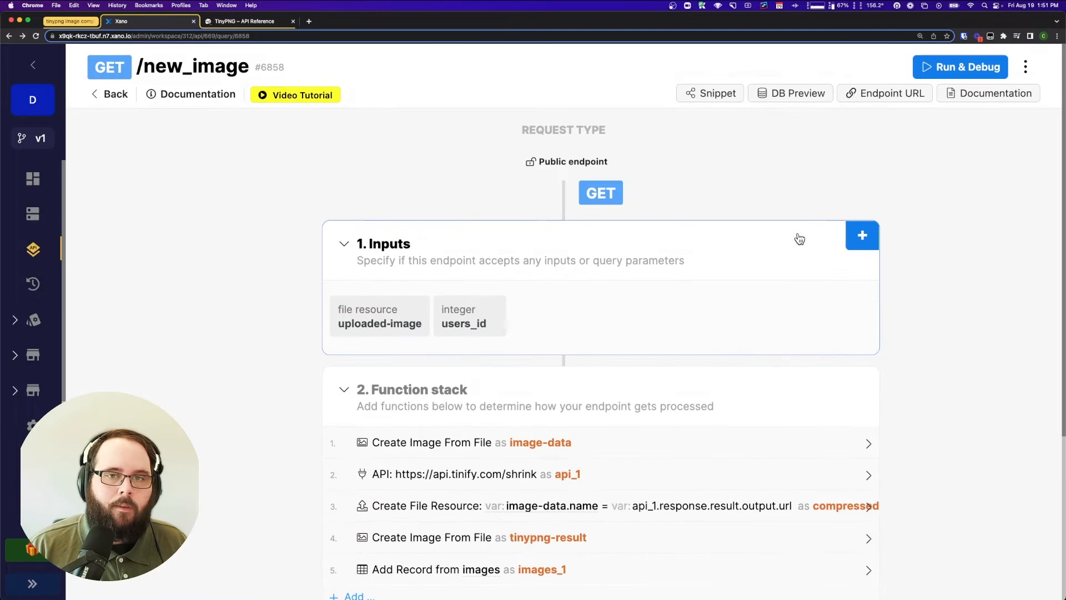
click(959, 66)
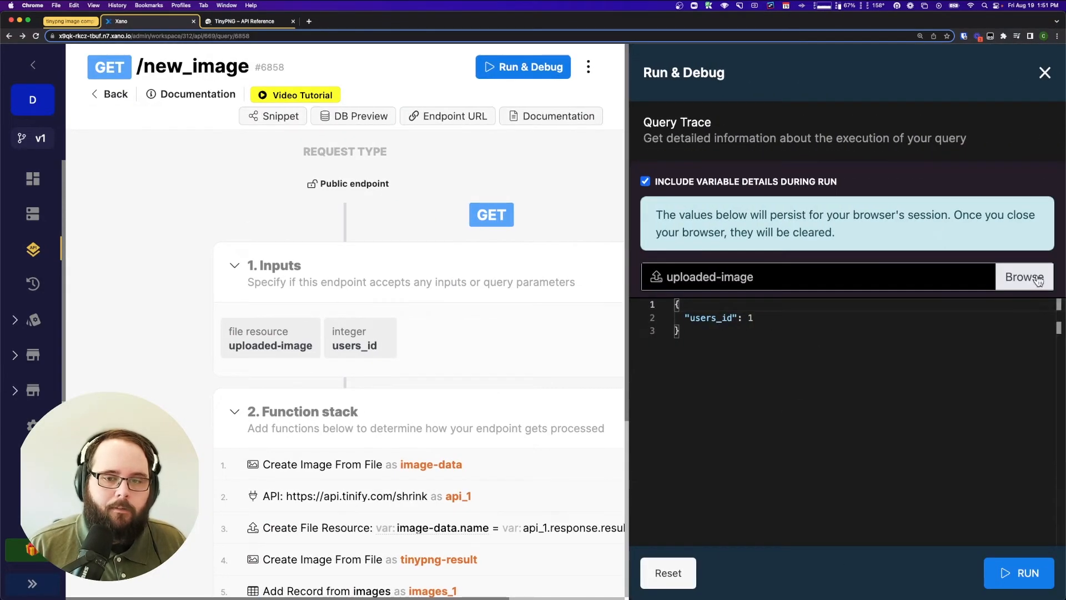
click(1024, 277)
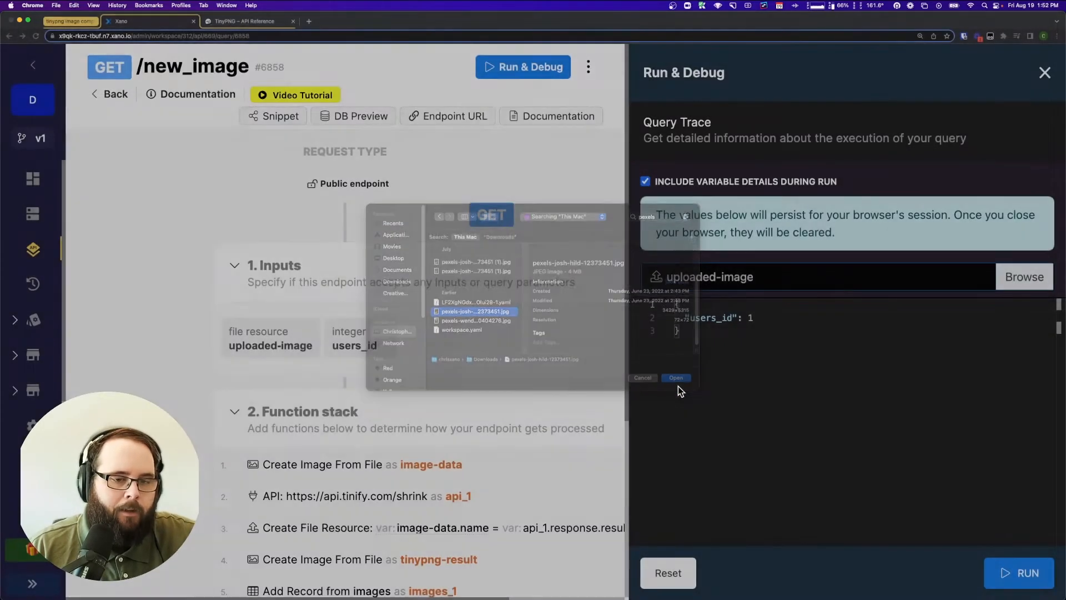
click(675, 378)
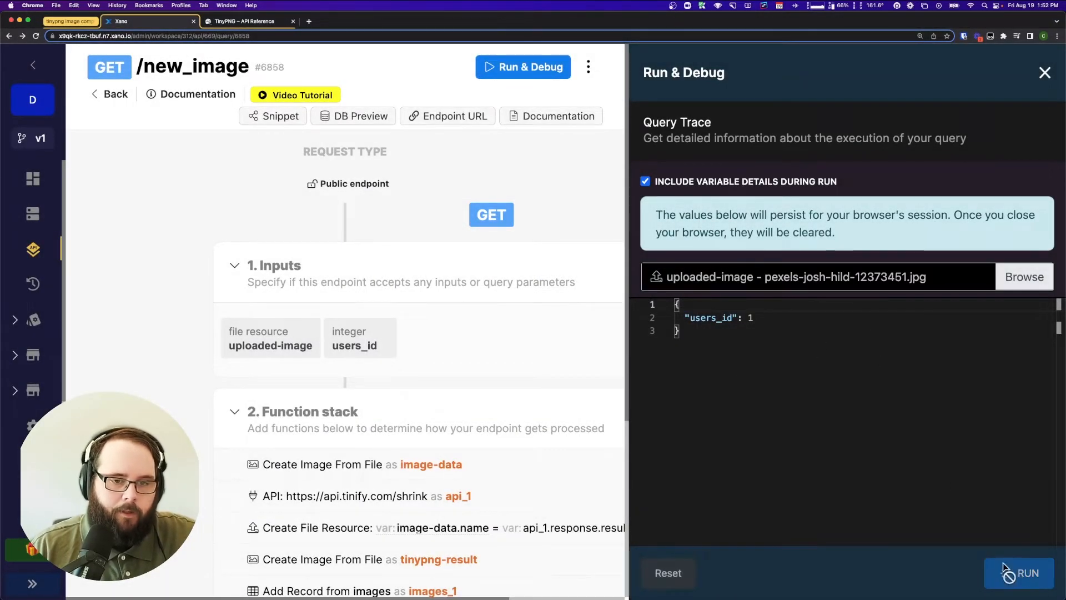
click(1027, 572)
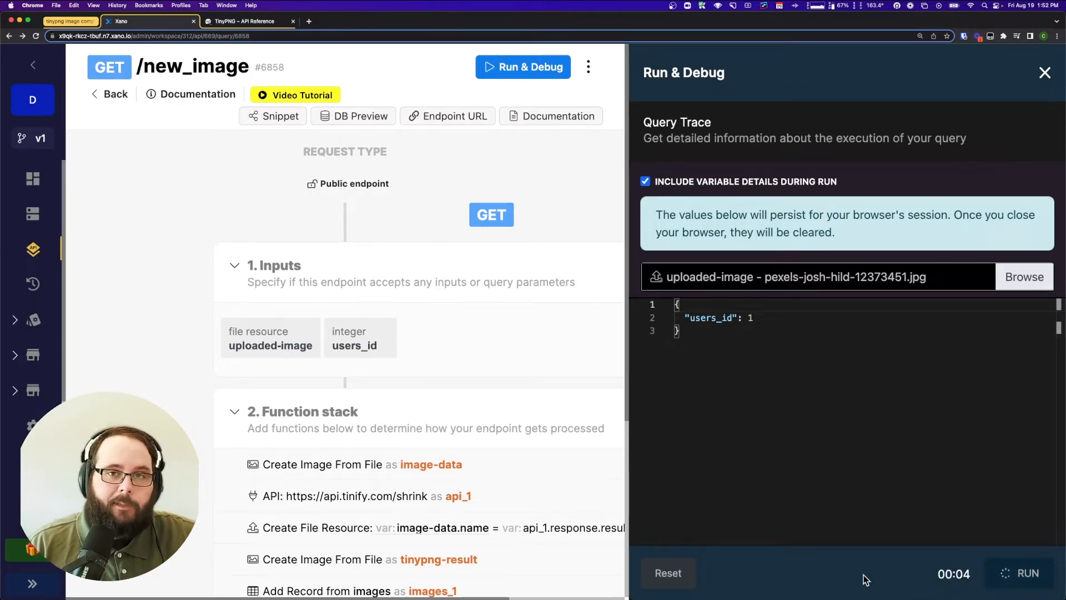
mouse_move(821, 576)
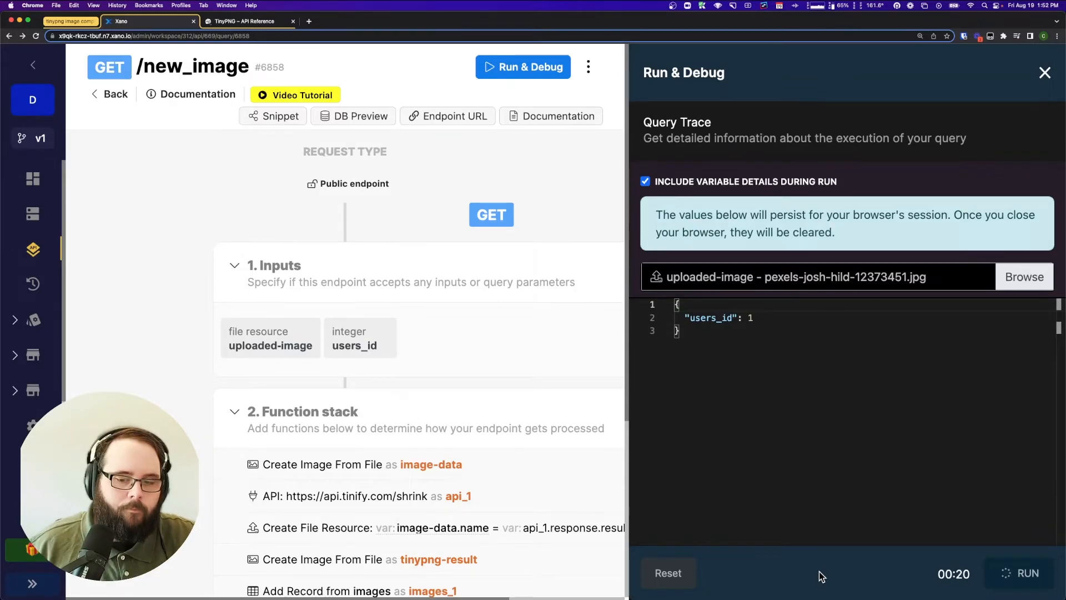
- Compare record 43's 1733941-byte image against the 4039056-byte original in the result JSON
click(1027, 573)
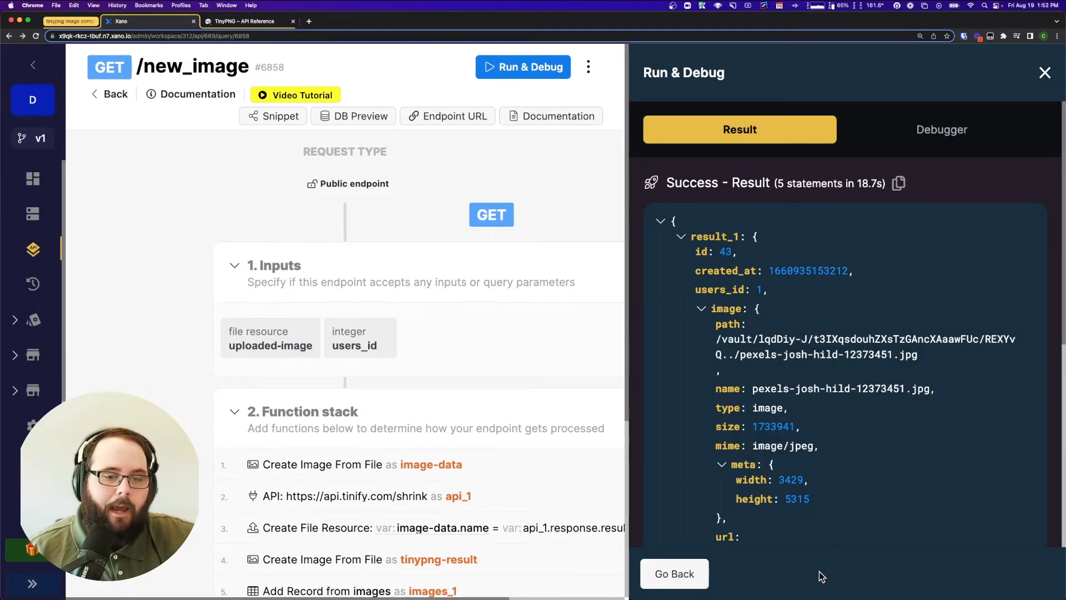
scroll(down, 3)
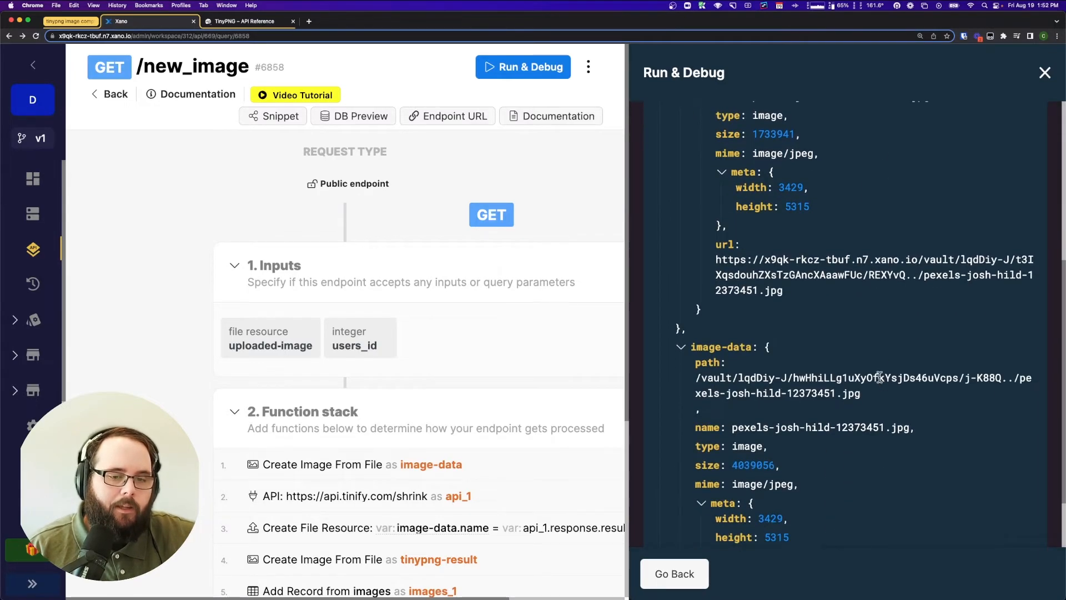
scroll(down, 3)
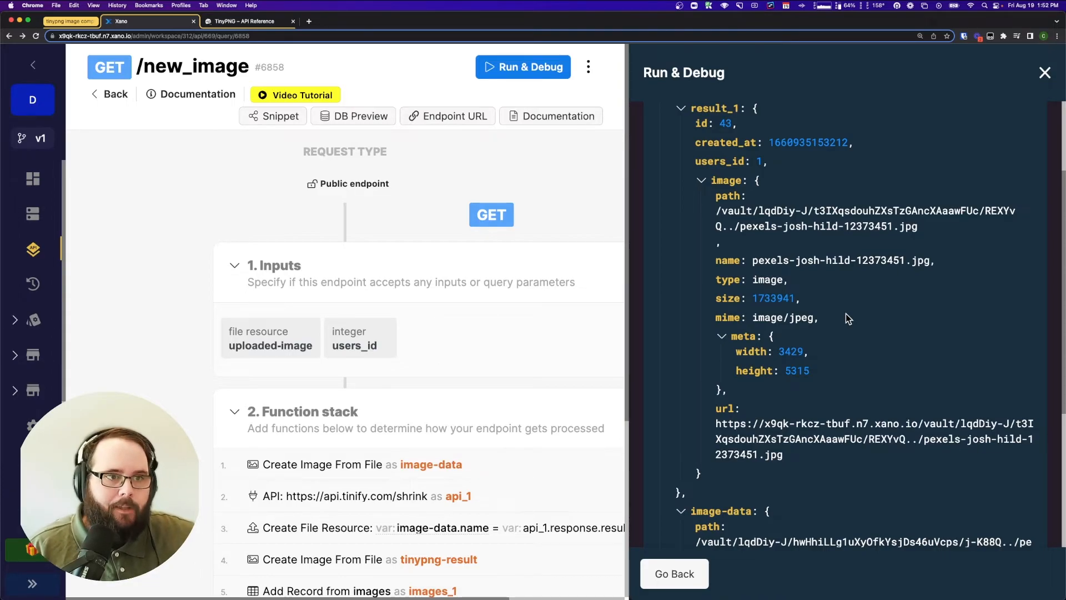
- Open the images table from DB Preview to see the new pexels-josh-hild record
click(360, 115)
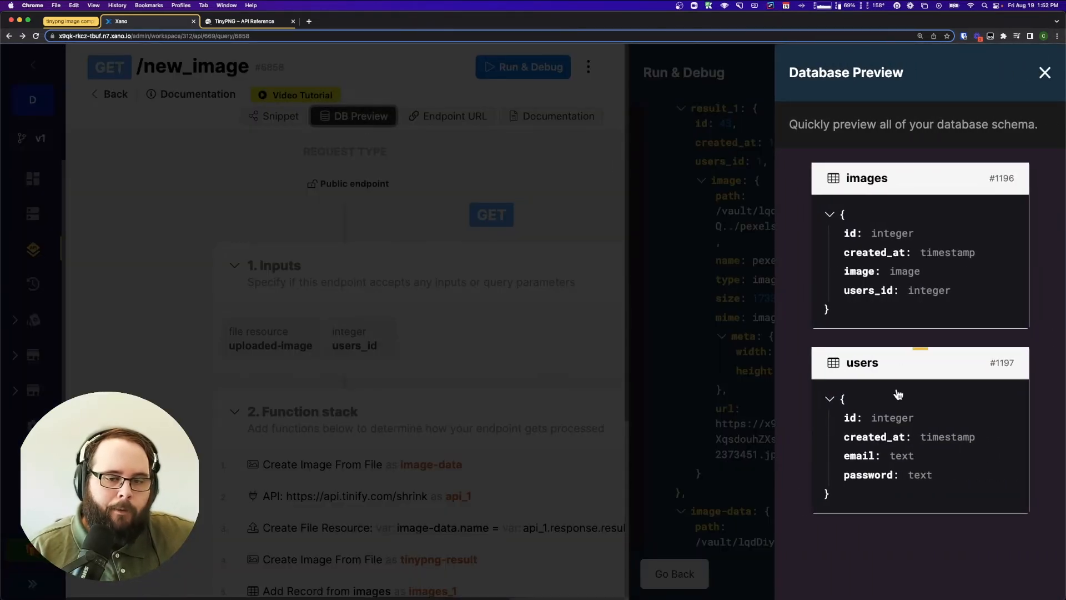
click(865, 178)
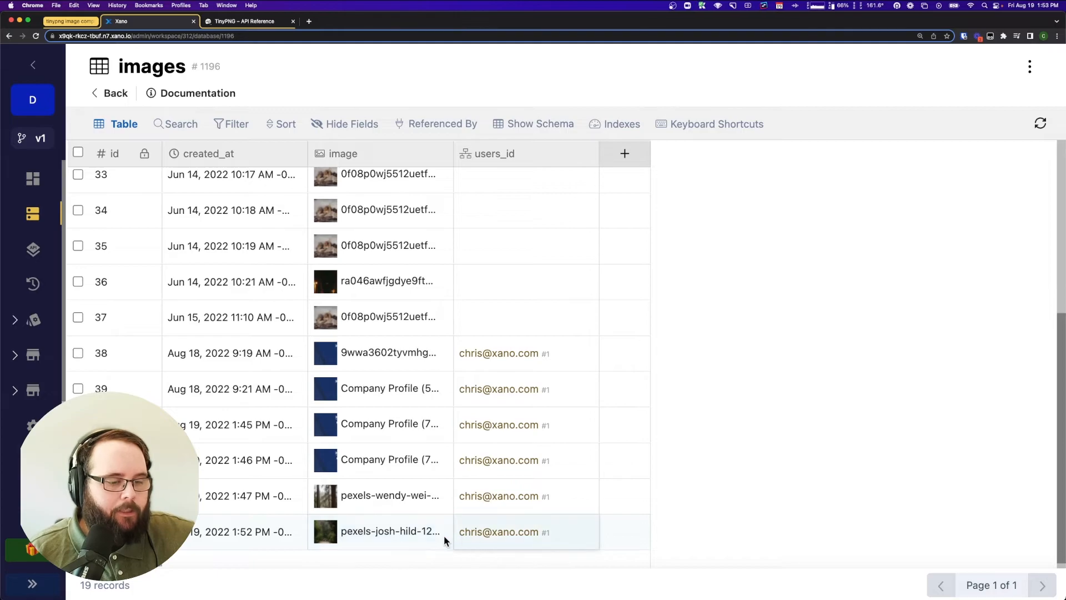
mouse_move(544, 547)
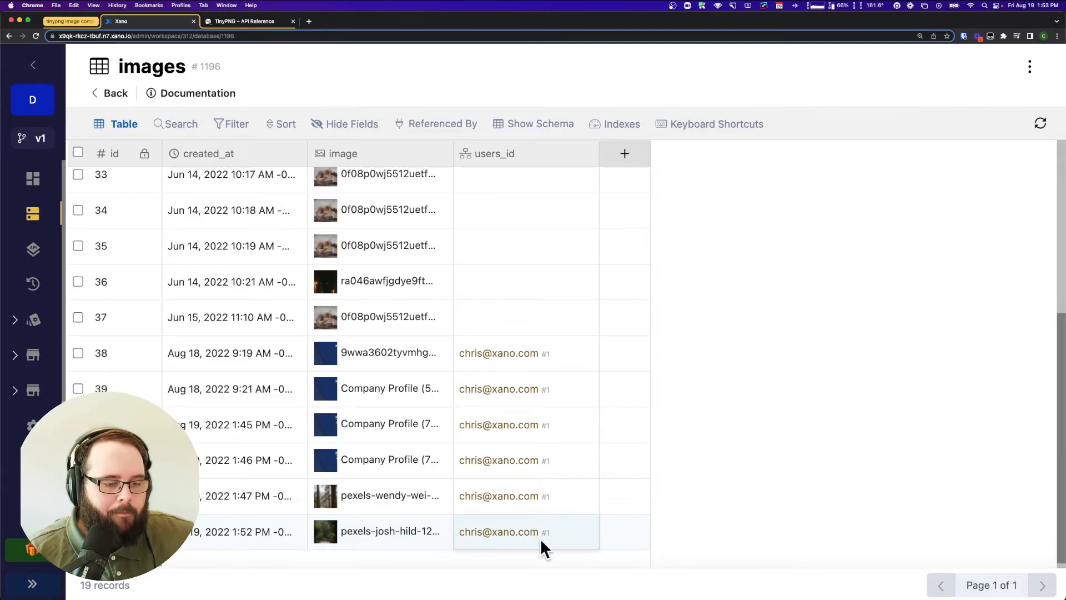